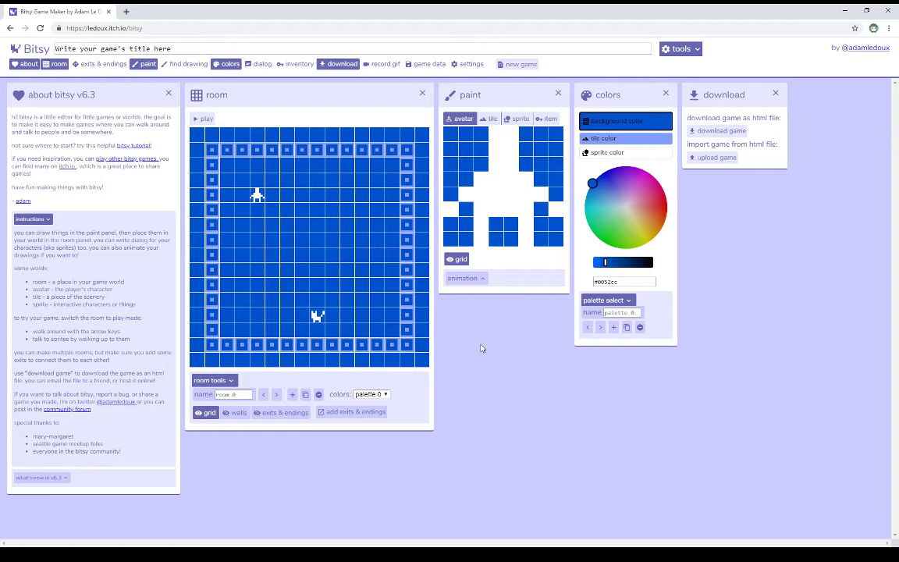
mouse_move(318, 425)
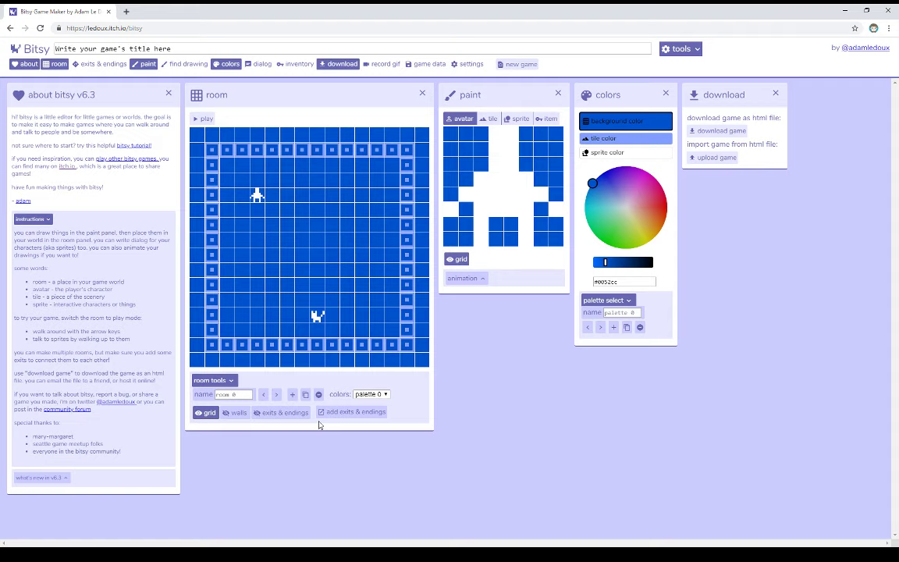
- Show the exits & endings tool next to the first room with its avatar and cat
click(103, 64)
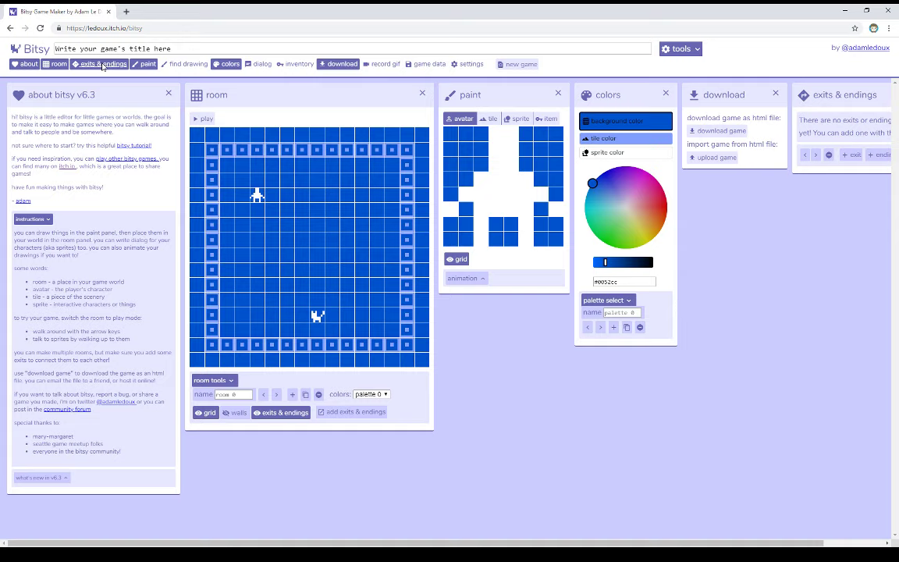
mouse_move(568, 97)
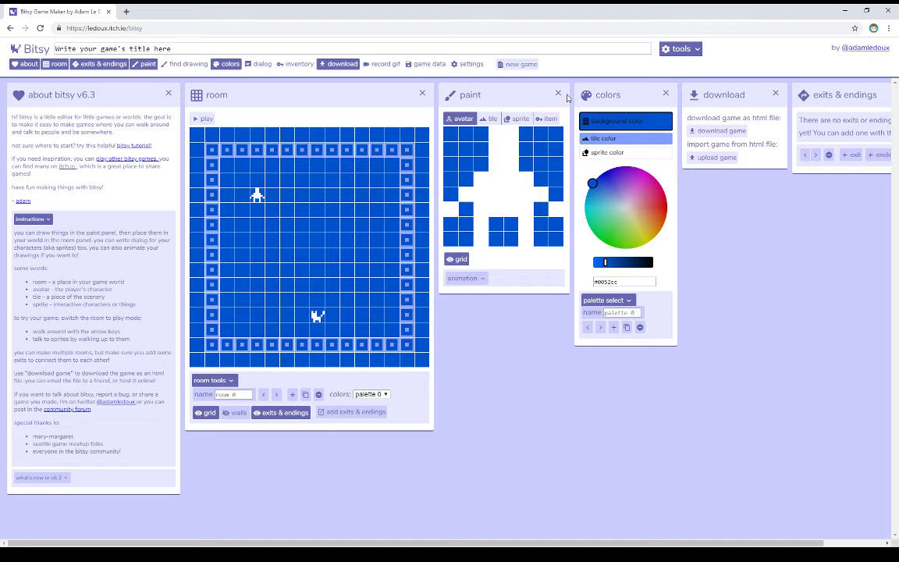
- Close the extra side panels and add a new, empty room 1
click(559, 93)
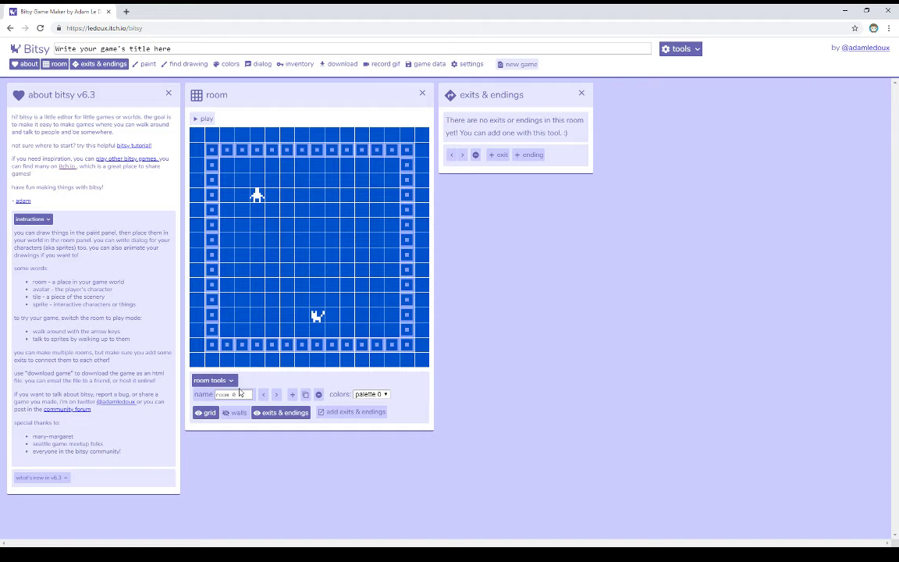
click(276, 394)
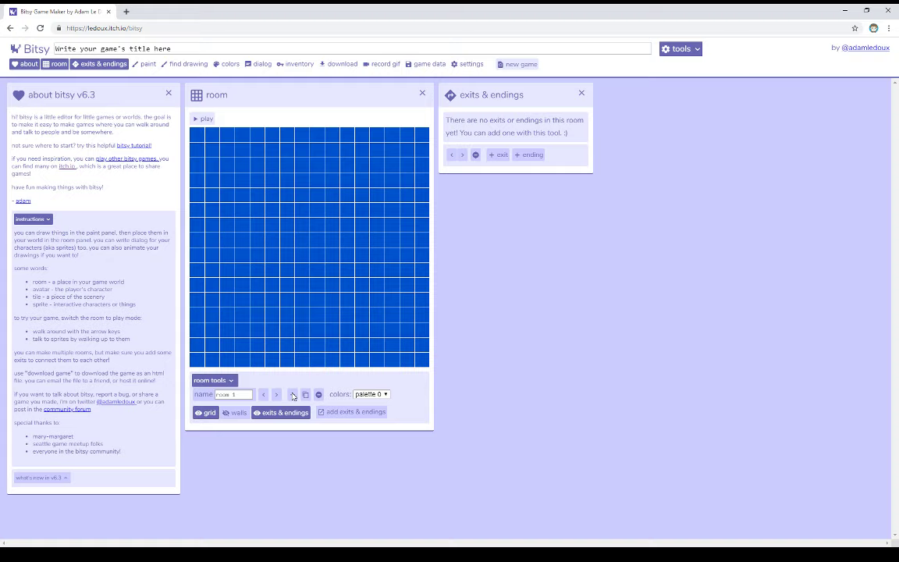
mouse_move(153, 70)
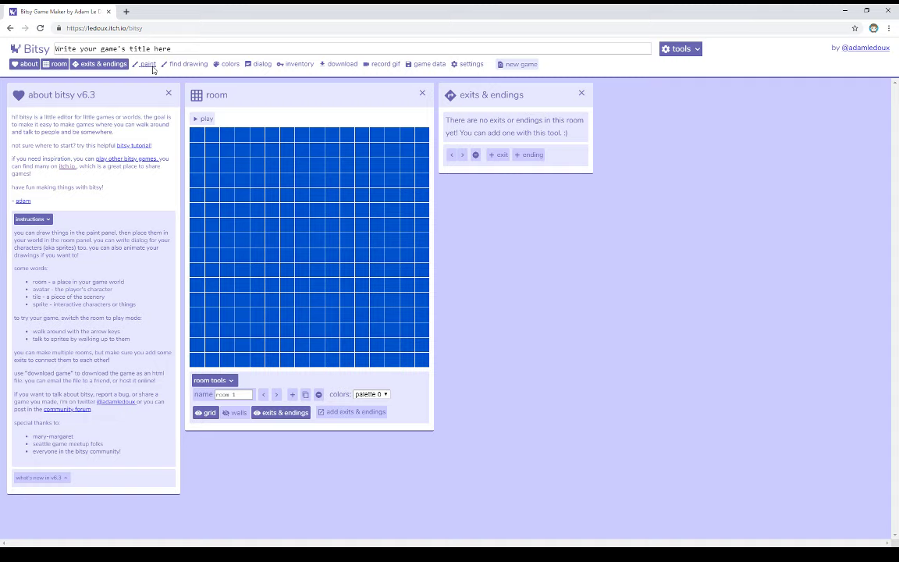
- Draw wall tiles across the top of room 1, then return to room 0
click(147, 64)
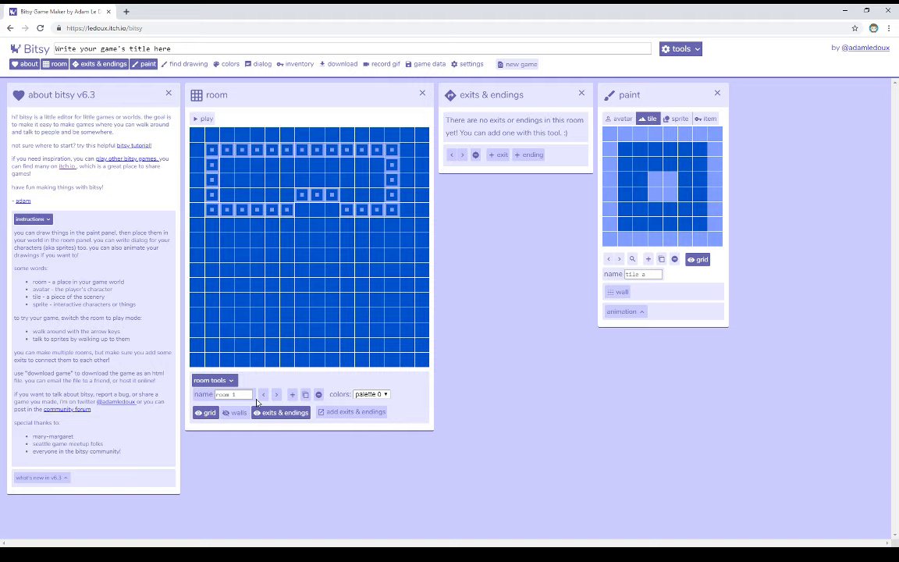
click(716, 94)
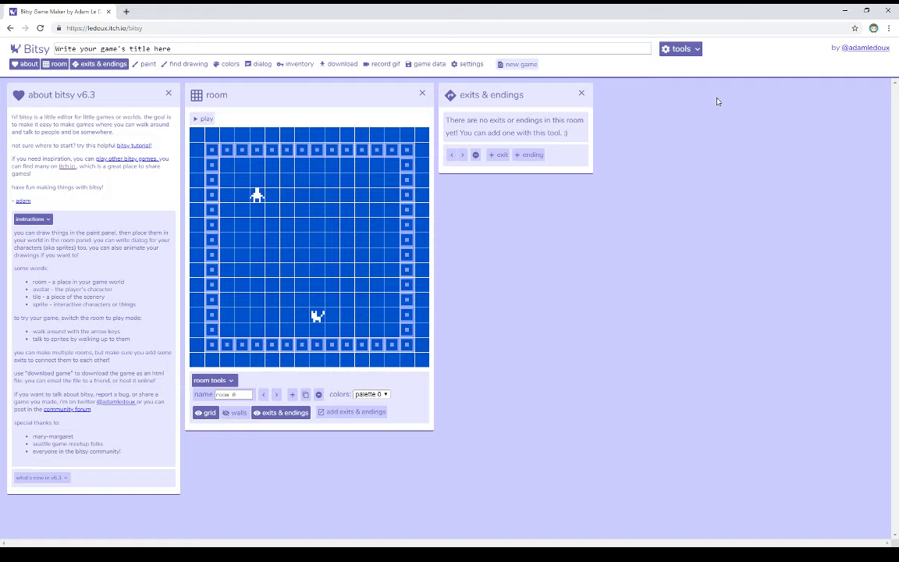
mouse_move(499, 167)
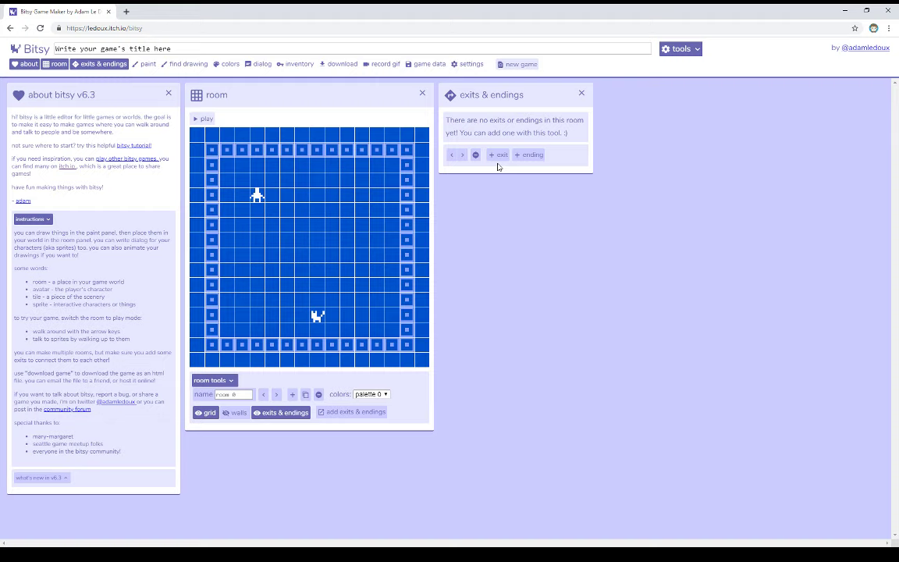
- Add an exit near room 0's top-left with room 1 as its destination
click(497, 154)
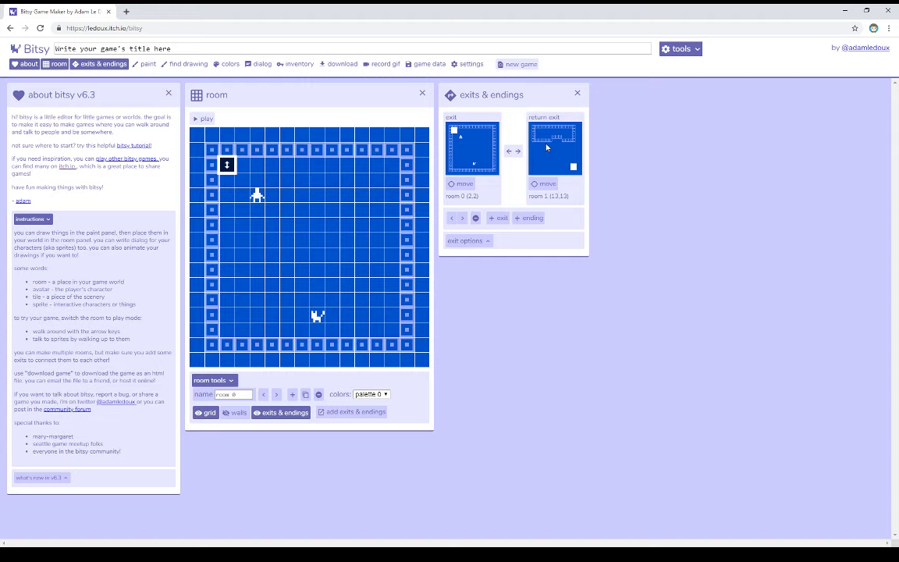
mouse_move(227, 177)
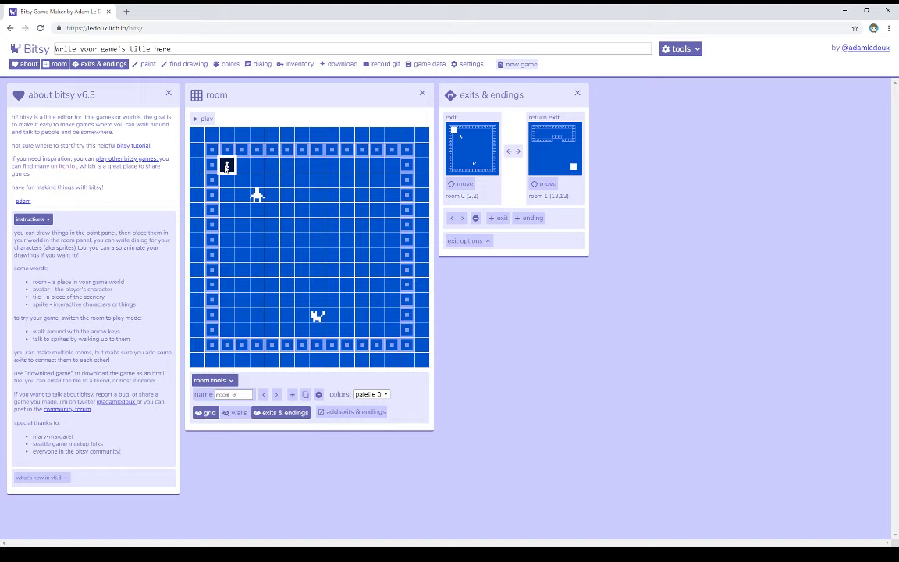
- Move the exit's arrival point to near the top-left corner of room 1
click(546, 184)
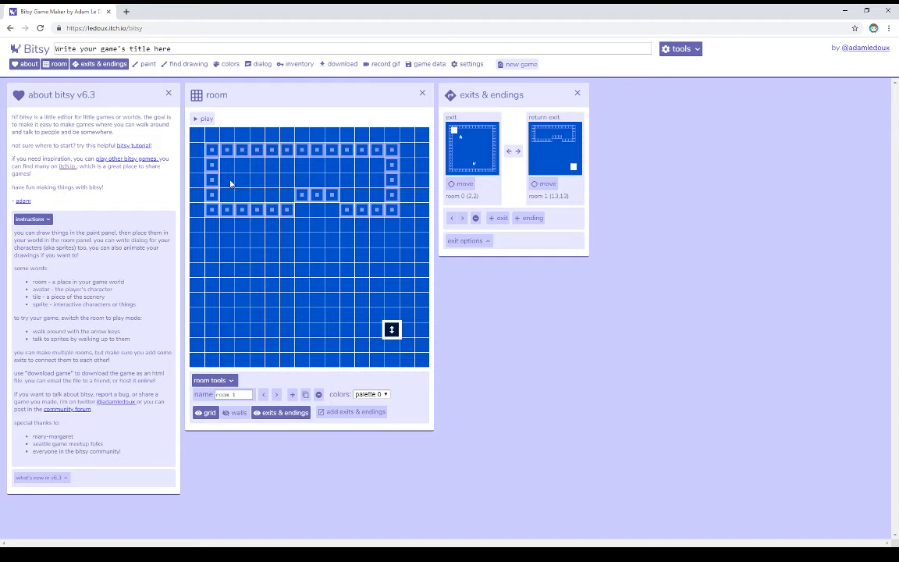
click(546, 184)
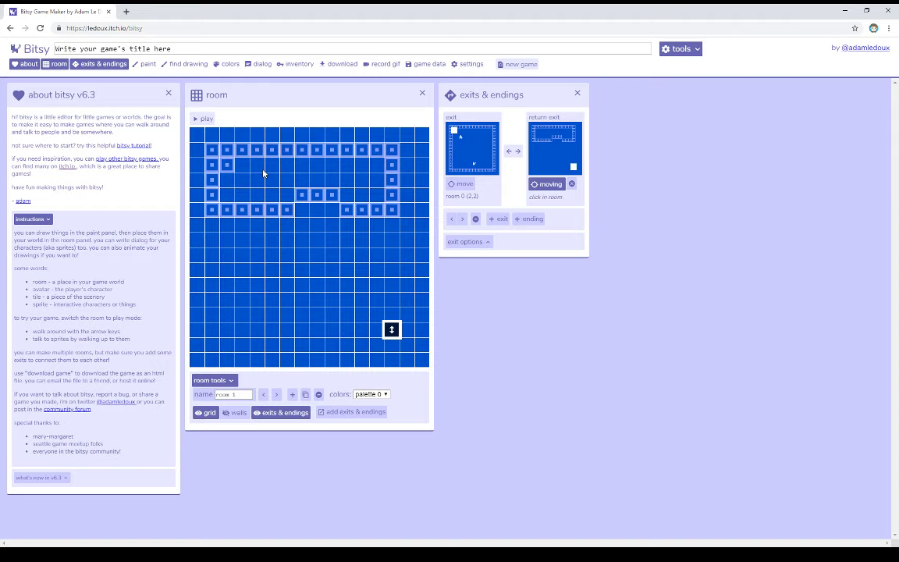
click(226, 166)
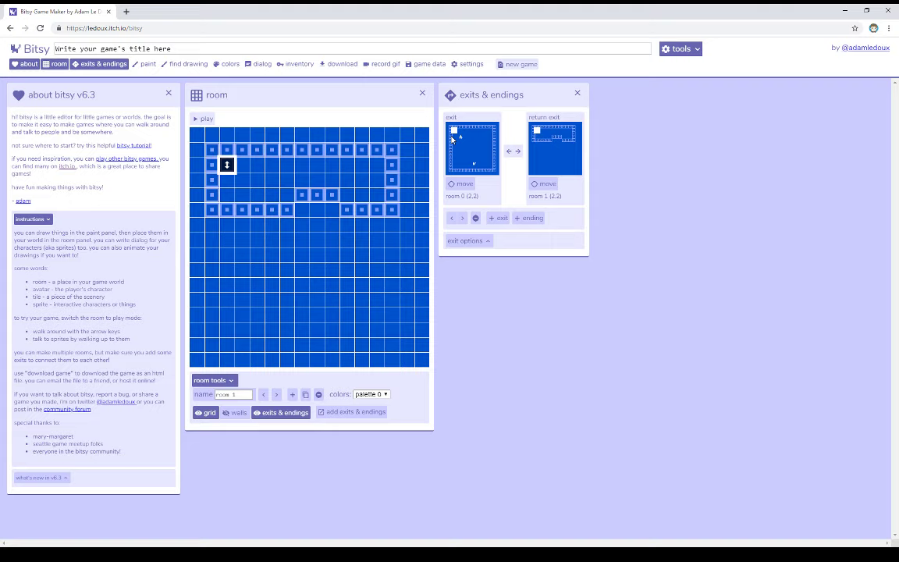
- Show the return exit in room 1 that leads back to room 0
click(203, 118)
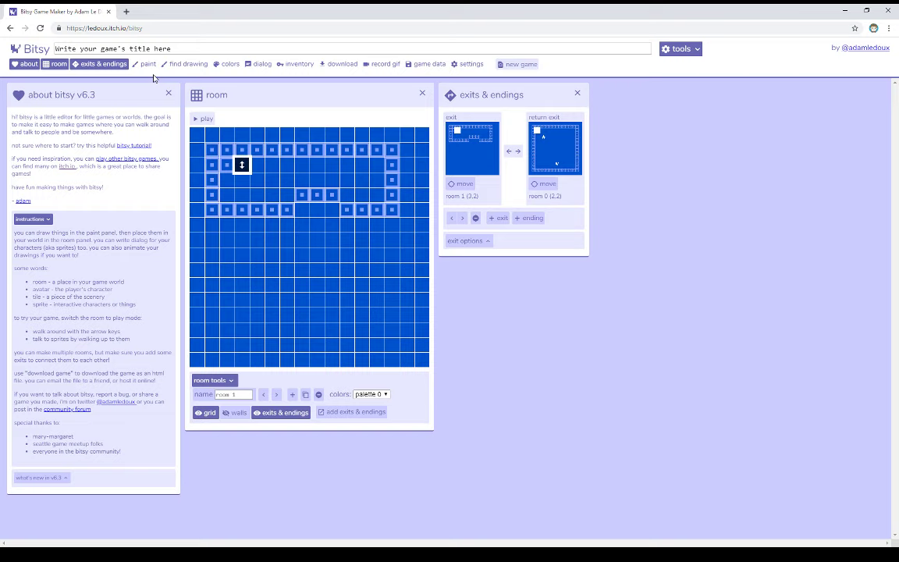
- Mark the drawn tile as a wall so the player cannot walk through it, then test-play
click(147, 64)
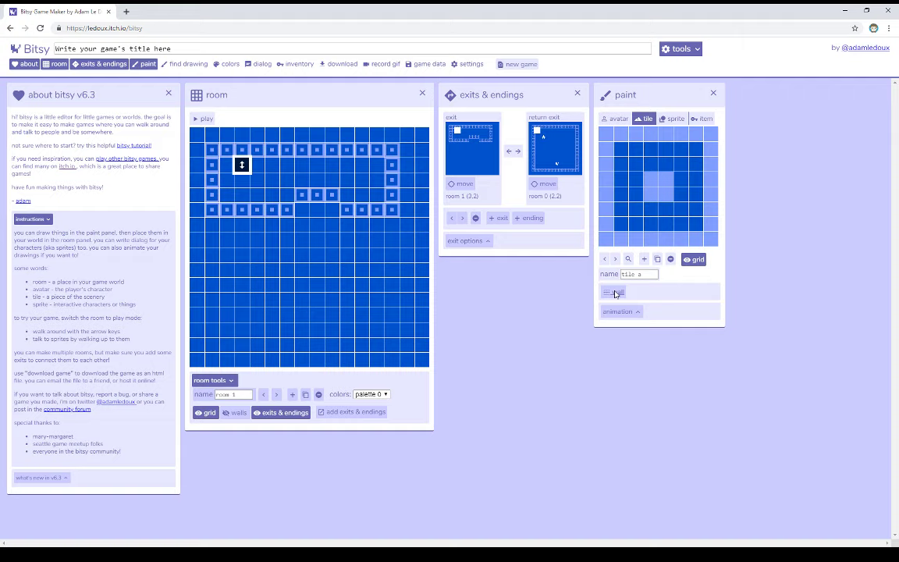
click(611, 292)
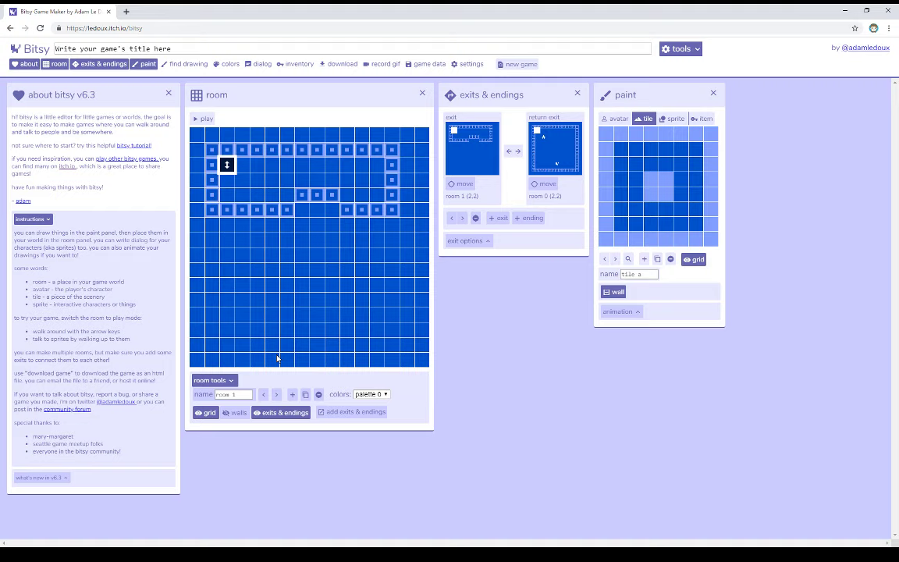
click(203, 119)
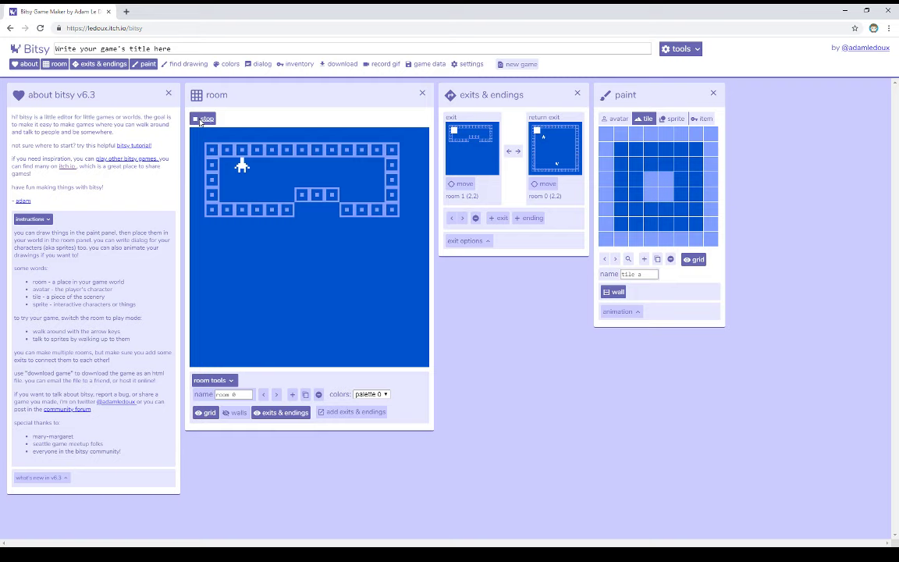
- Stop test play, make the exit one-way and reverse it to lead from room 1 into room 0
click(203, 118)
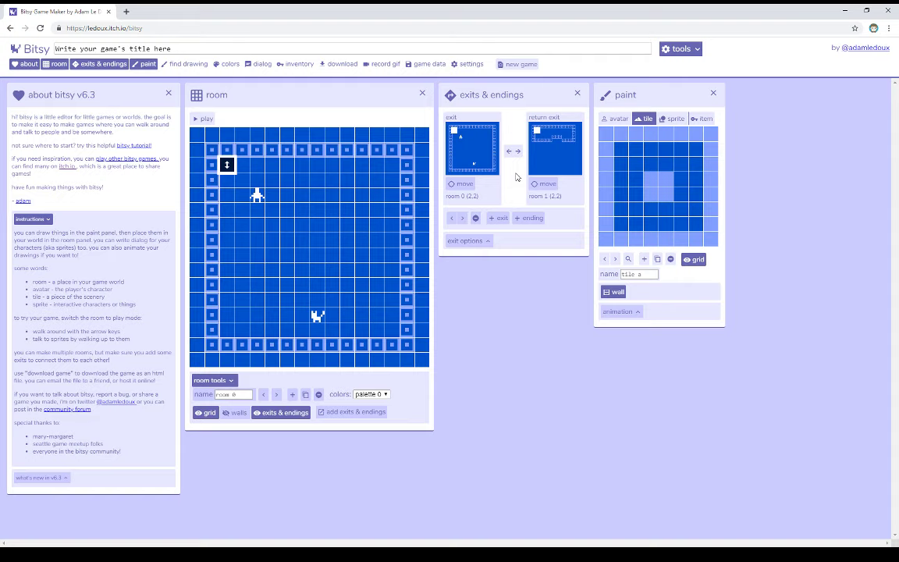
mouse_move(518, 149)
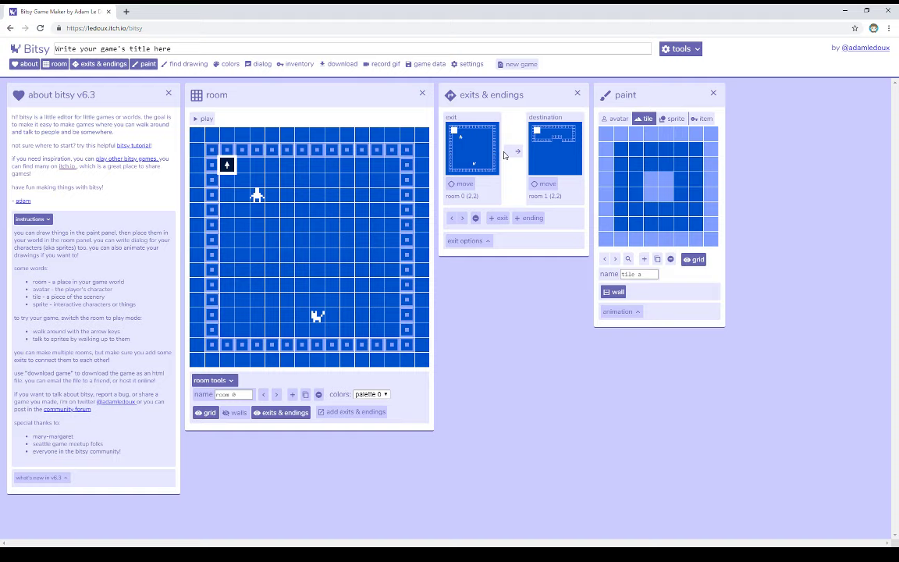
click(516, 151)
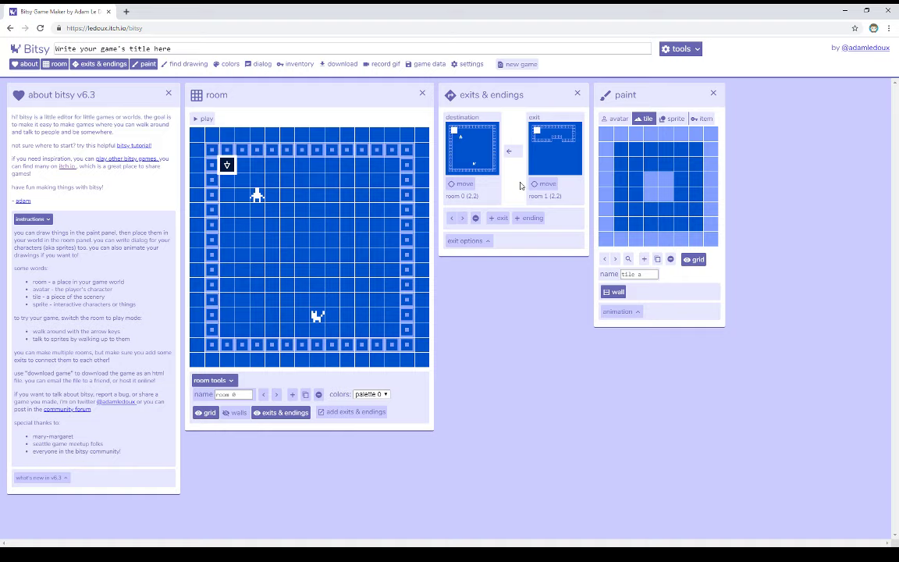
click(202, 119)
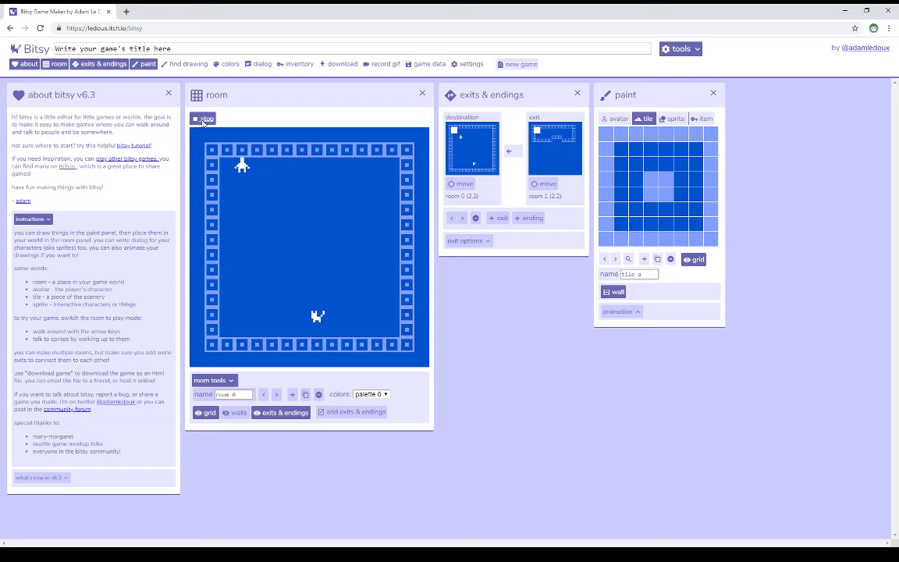
- Stop test play and toggle the exit's direction so it has a matching return exit again
click(205, 118)
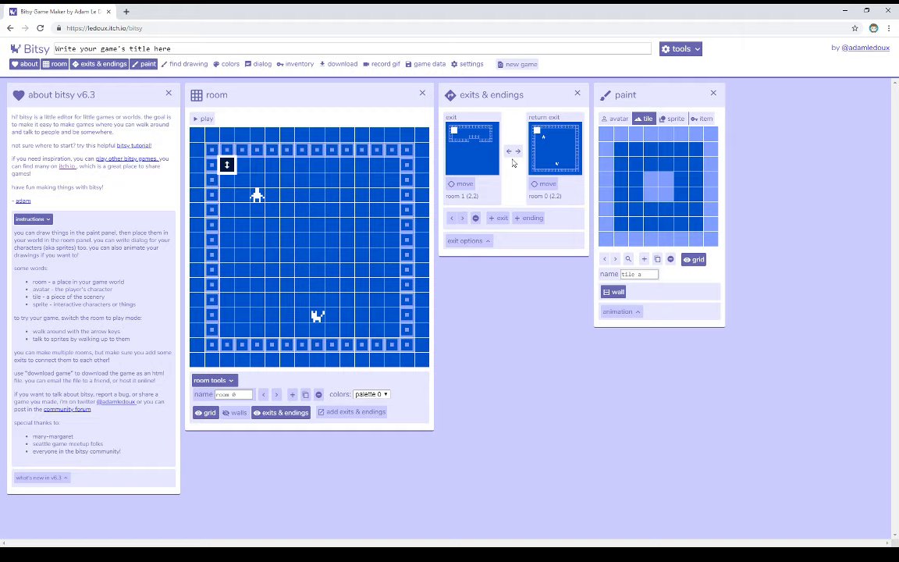
click(512, 152)
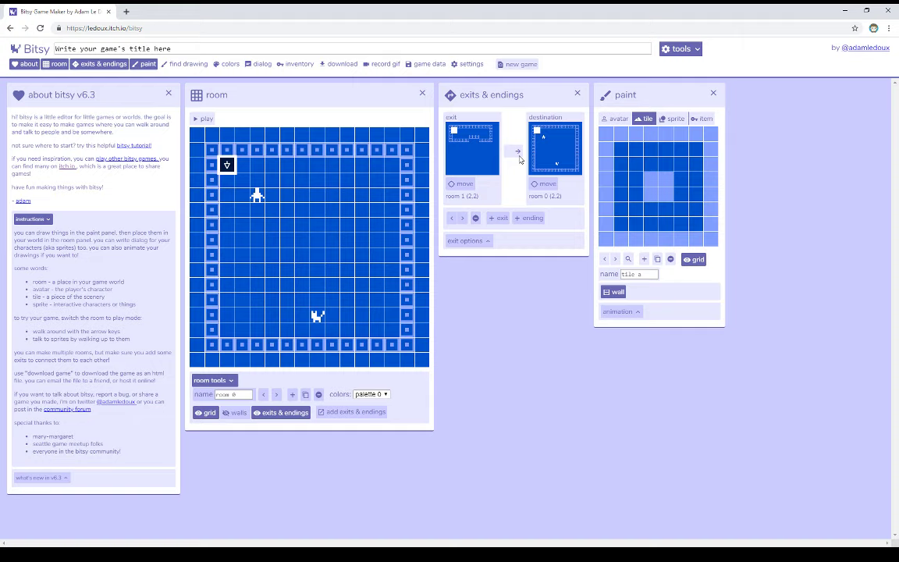
click(518, 151)
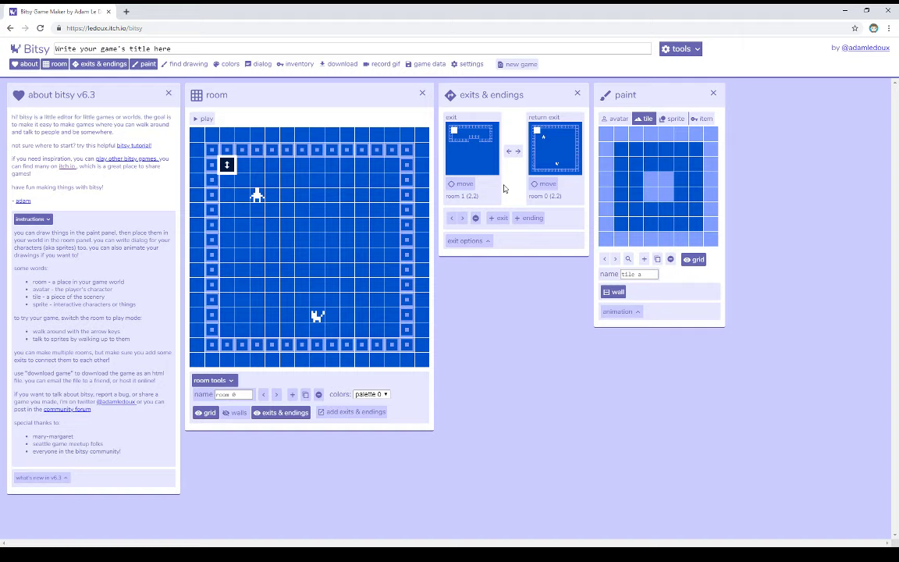
mouse_move(237, 432)
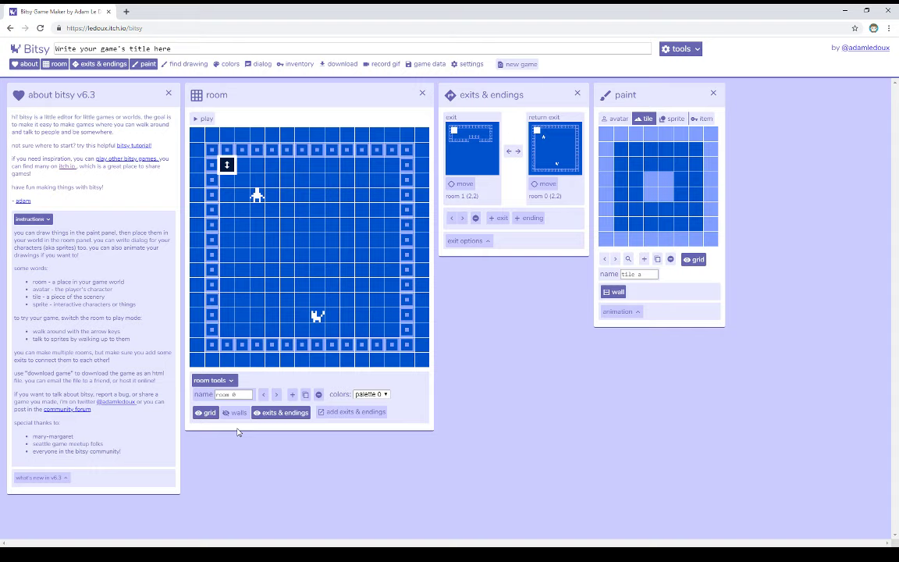
- Add an ending with dialog 'The end' and drag it to room 1's top right
click(529, 219)
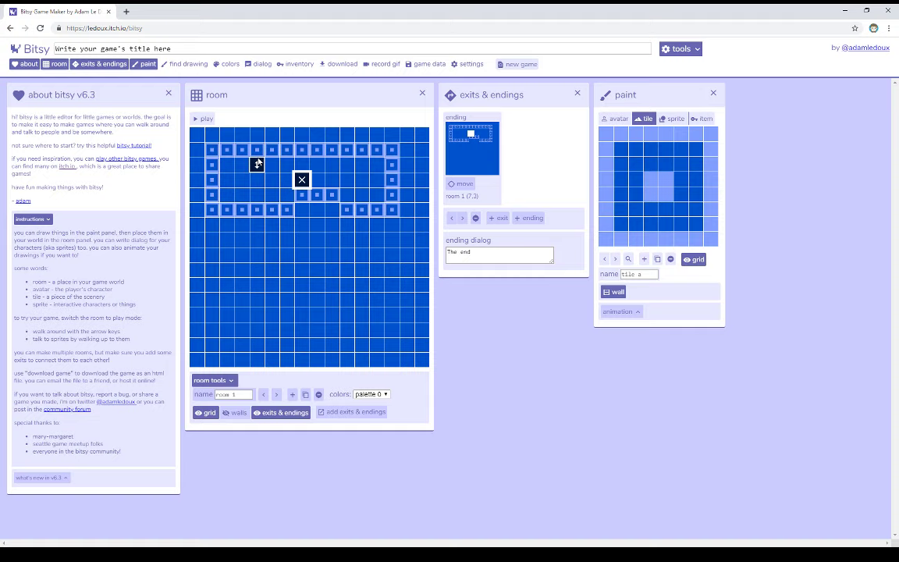
drag(302, 179, 377, 164)
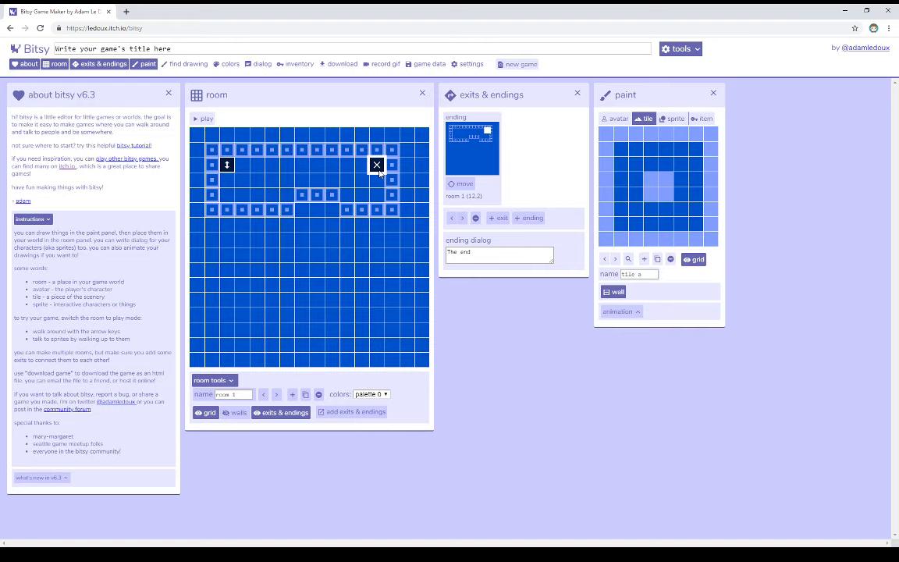
mouse_move(444, 123)
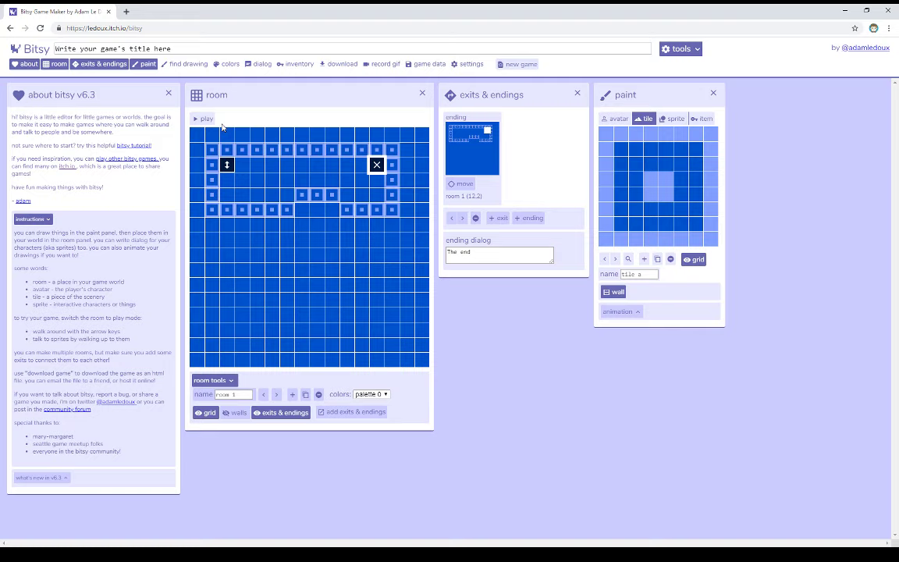
- Launch a test play of the game from the room panel
click(204, 118)
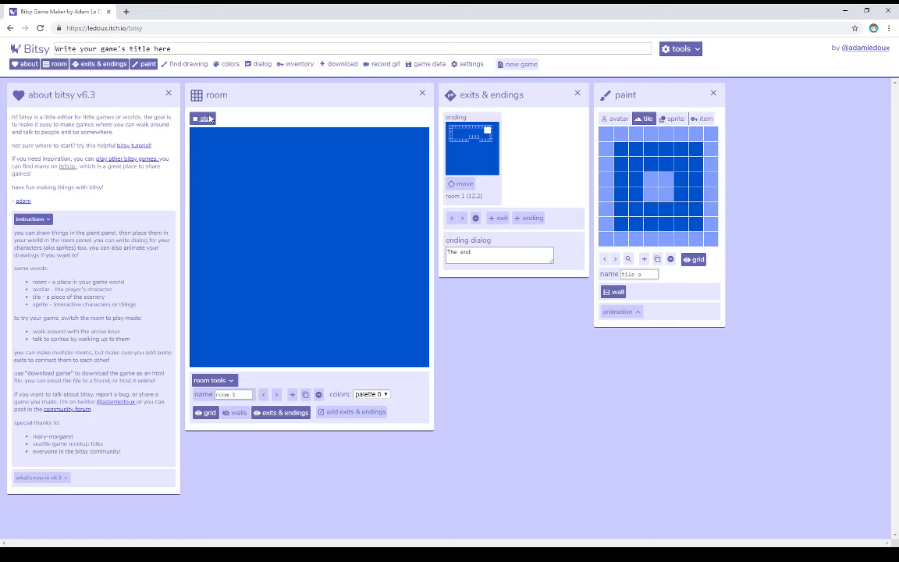
- Leave play mode and place a second ending in room 1 below the first
click(496, 219)
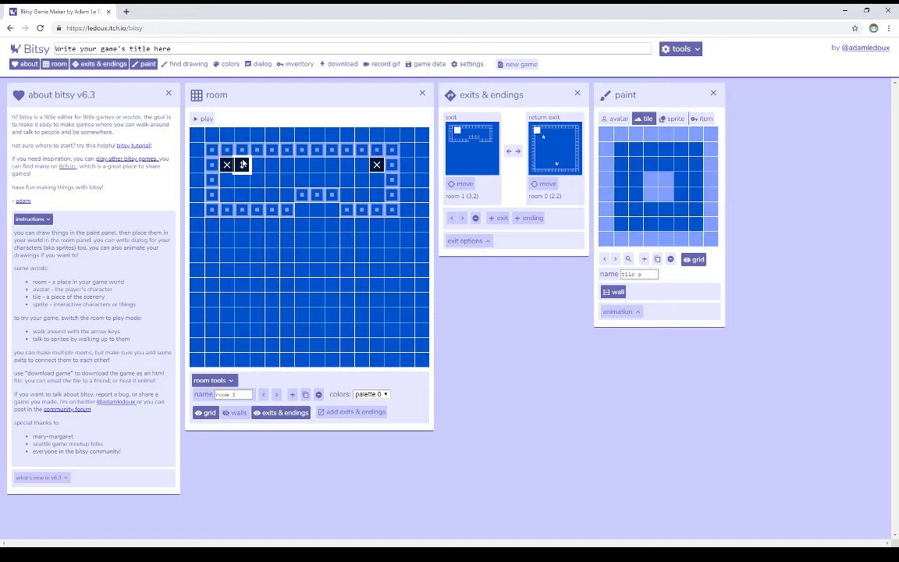
click(530, 219)
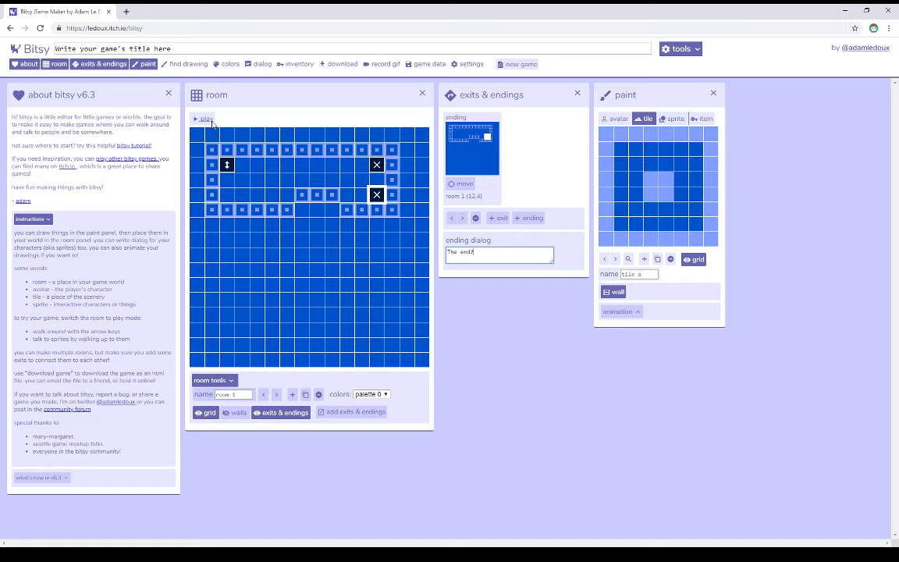
click(203, 118)
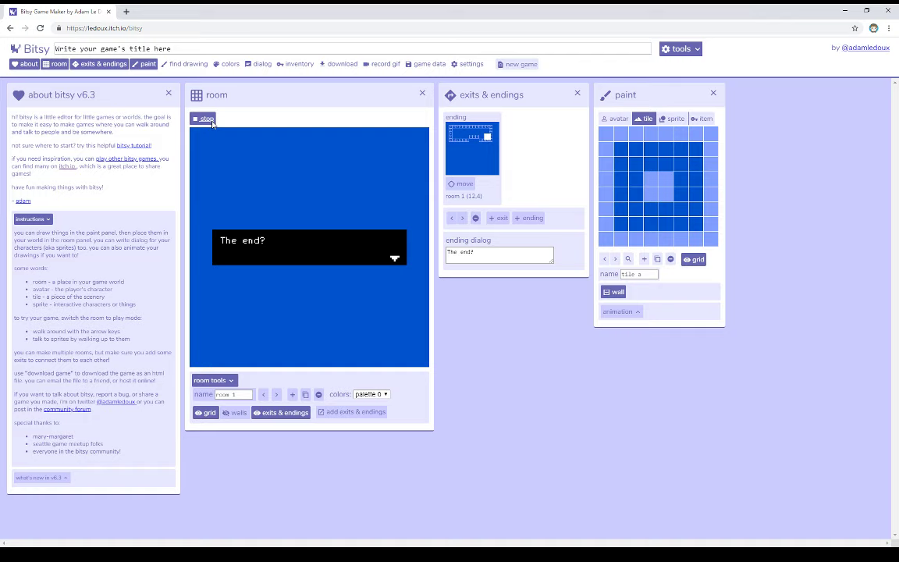
click(203, 119)
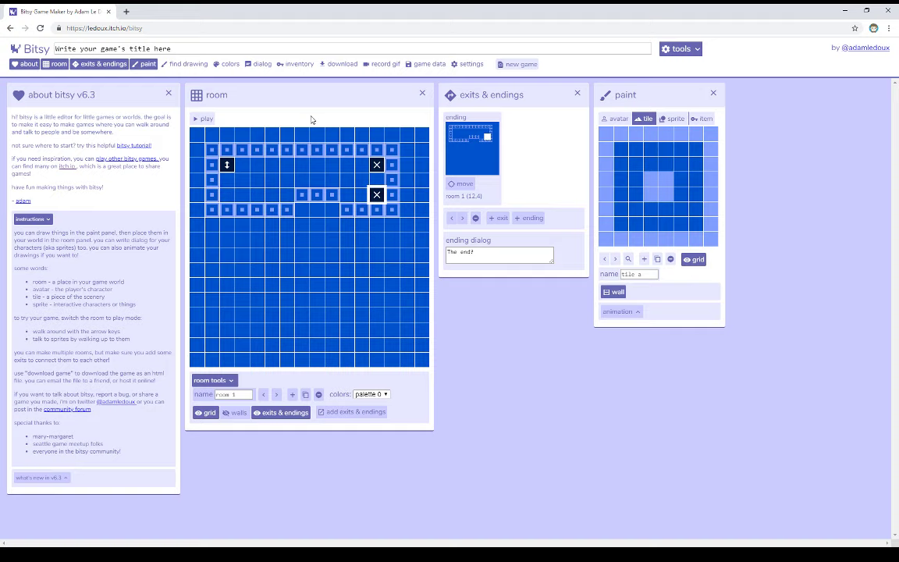